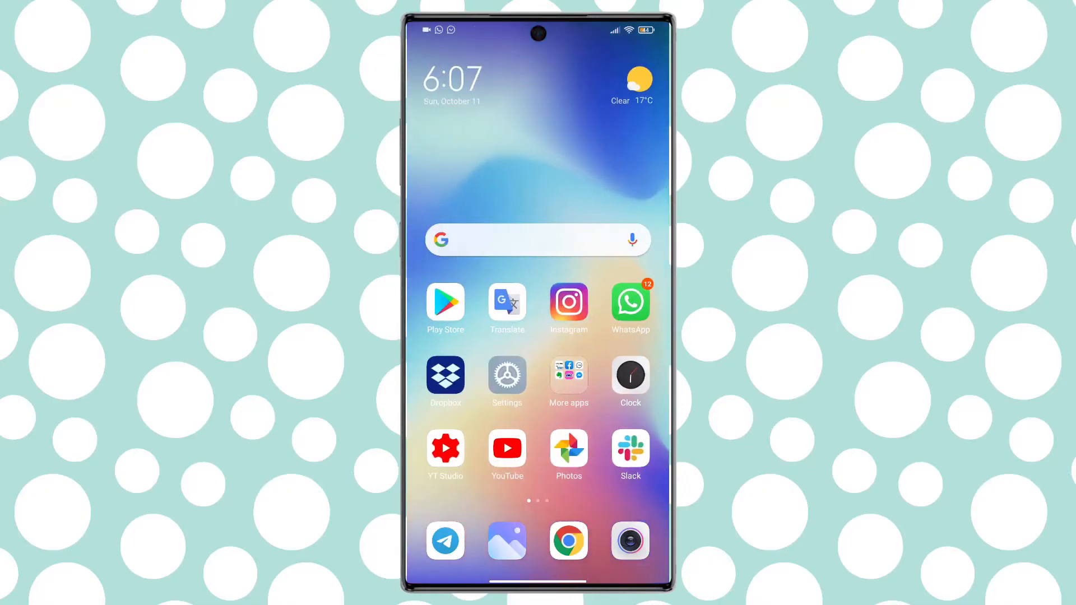
Search the Play Store for 'x ic' and open the X Icon Changer listing.
left_click(444, 302)
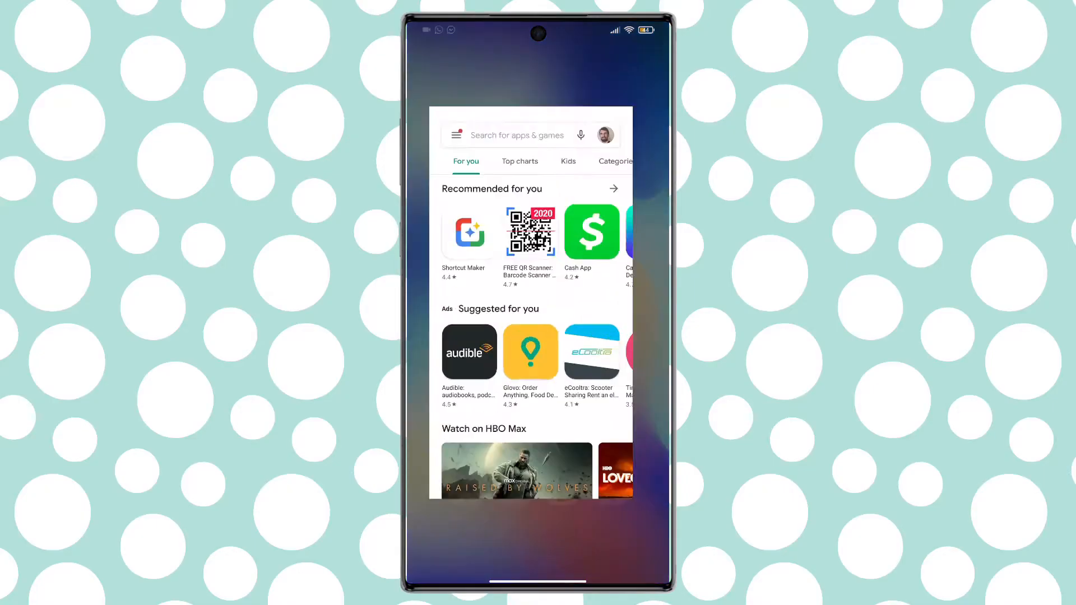
left_click(517, 135)
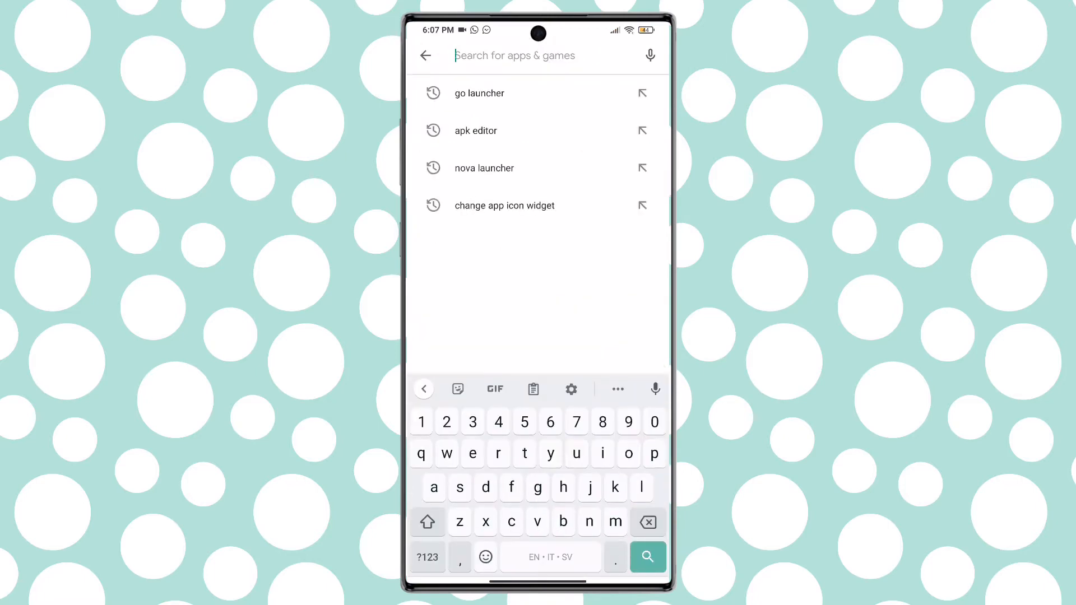
type("x ic")
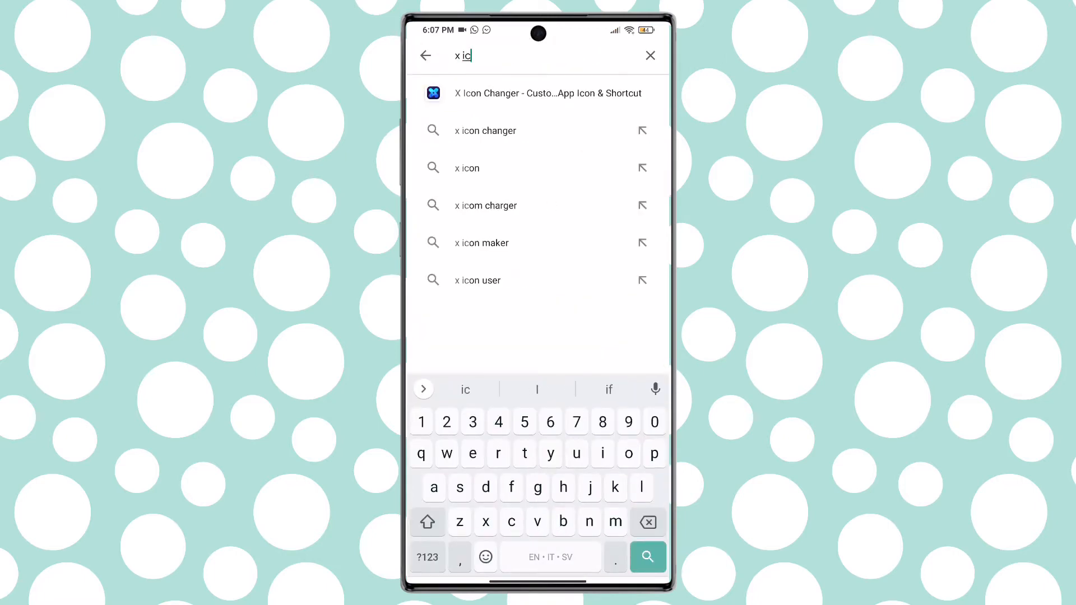
left_click(537, 94)
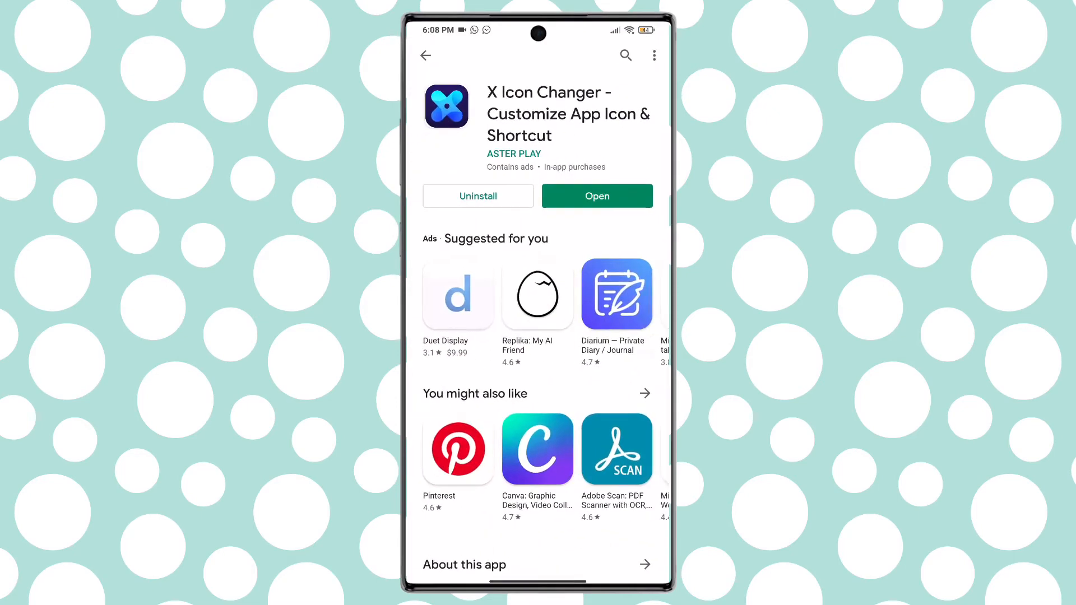
Launch X Icon Changer and scroll the app list toward Speedtest.
left_click(596, 196)
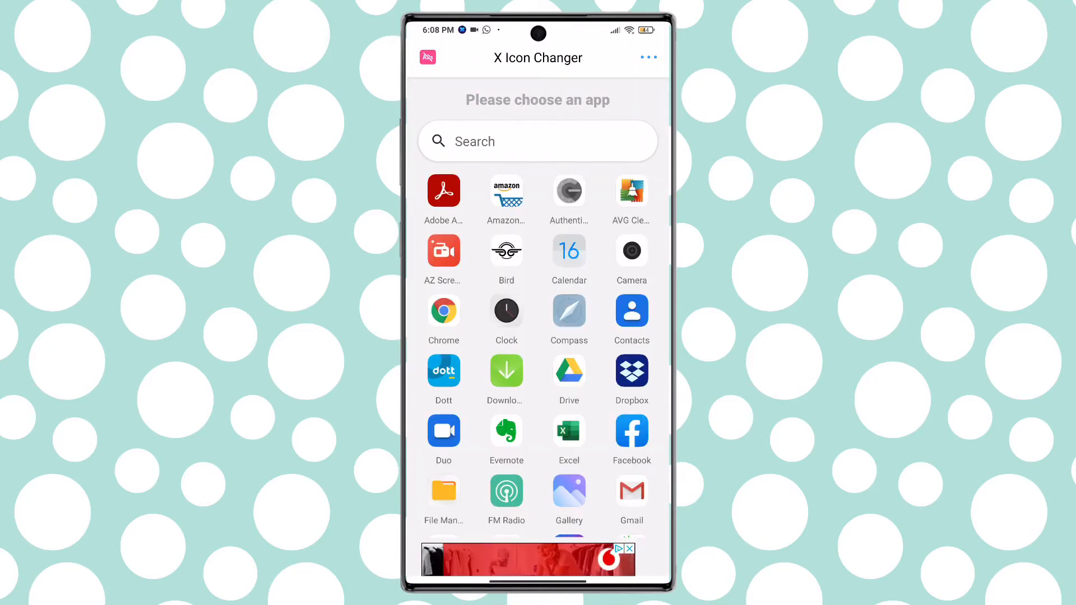
scroll("down", 3)
type("Scooter")
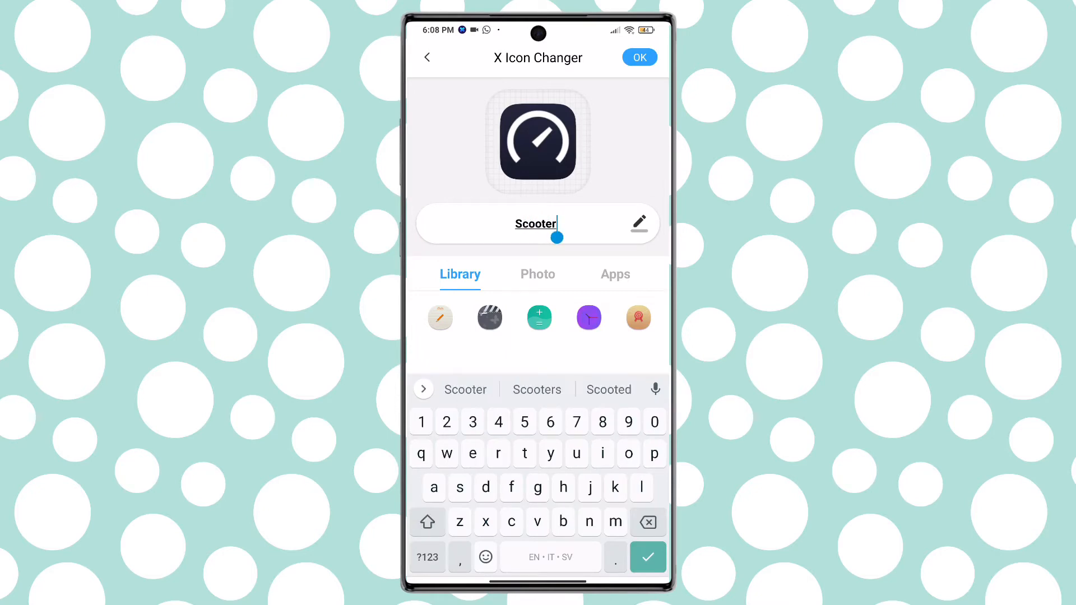
Grant X Icon Changer camera permission through App info > App permissions > Camera > Allow.
left_click(538, 274)
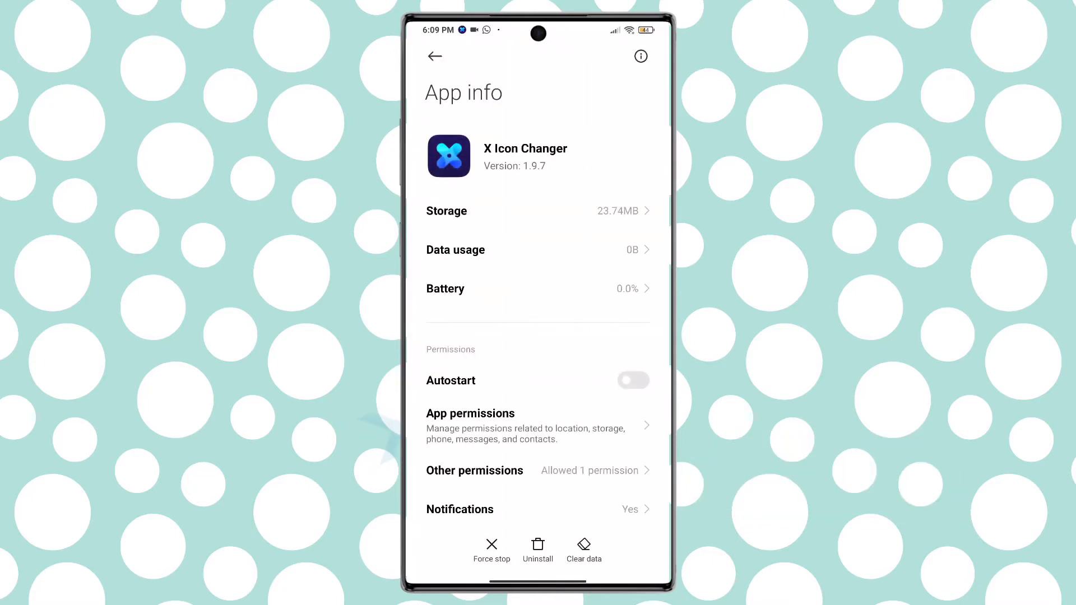
left_click(470, 413)
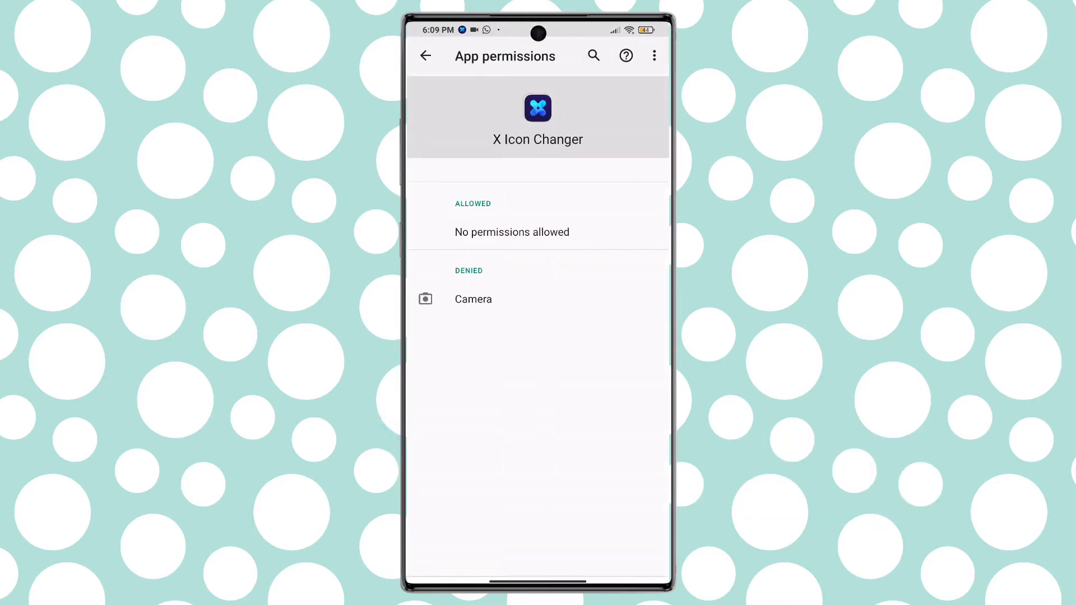
left_click(473, 299)
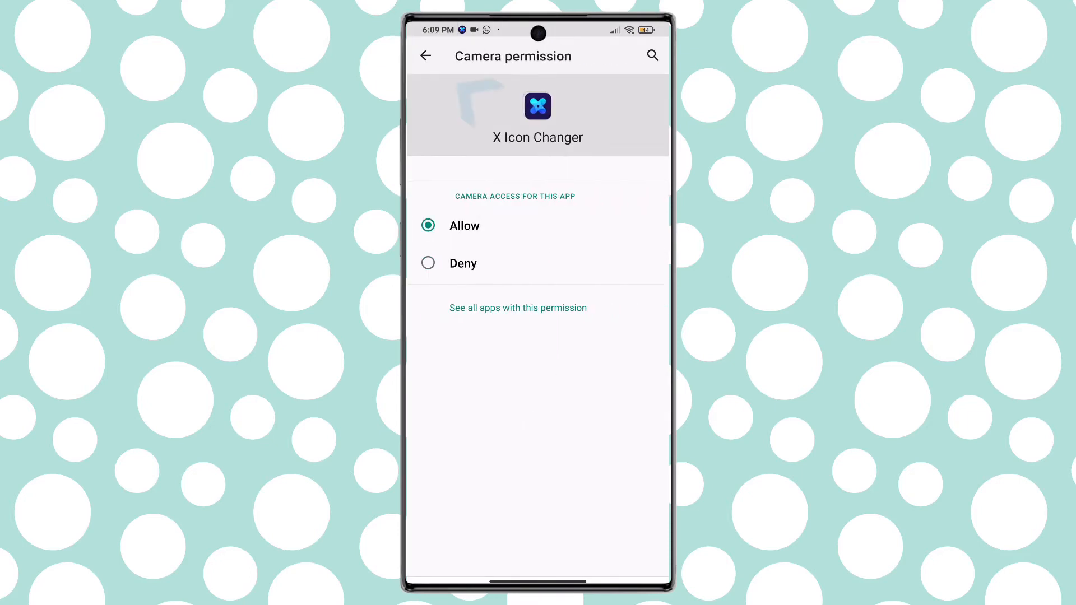
left_click(425, 55)
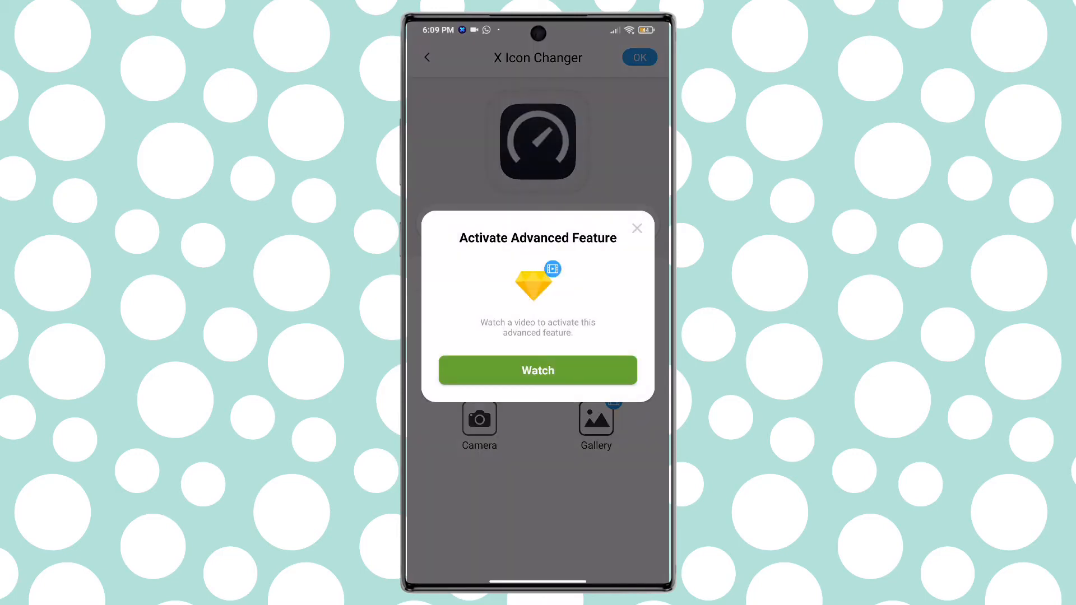
Use the red scooter photo, cropped to a rounded square, as the icon.
left_click(537, 370)
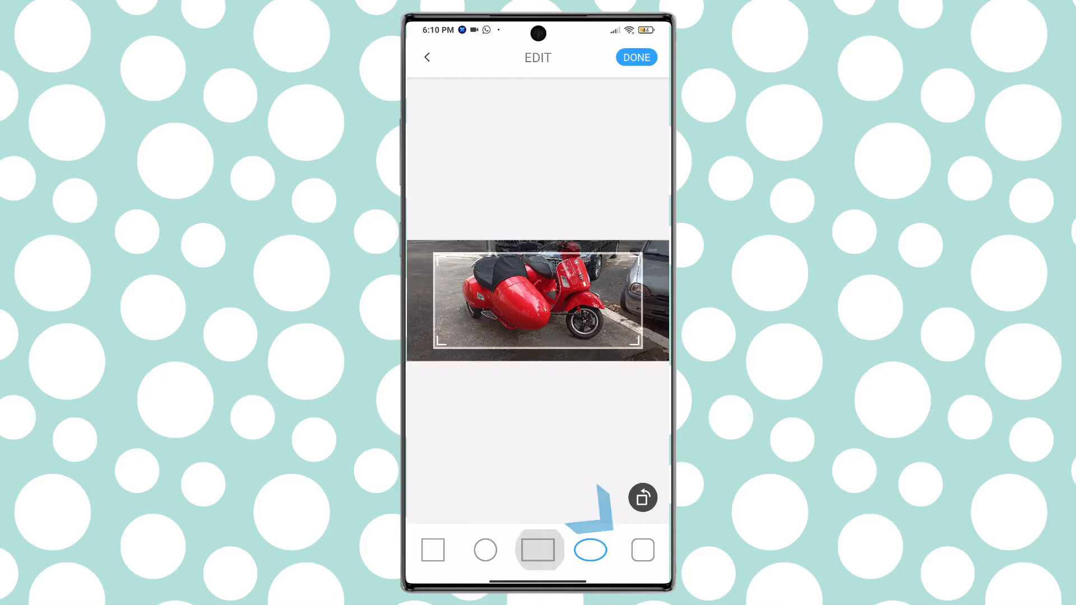
left_click(590, 550)
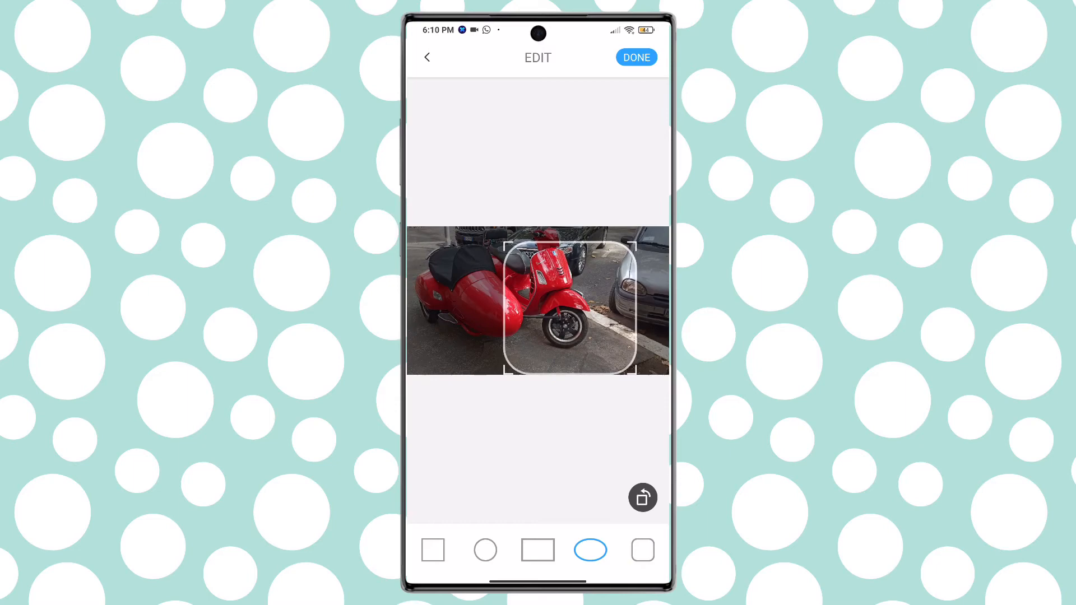
left_click(636, 57)
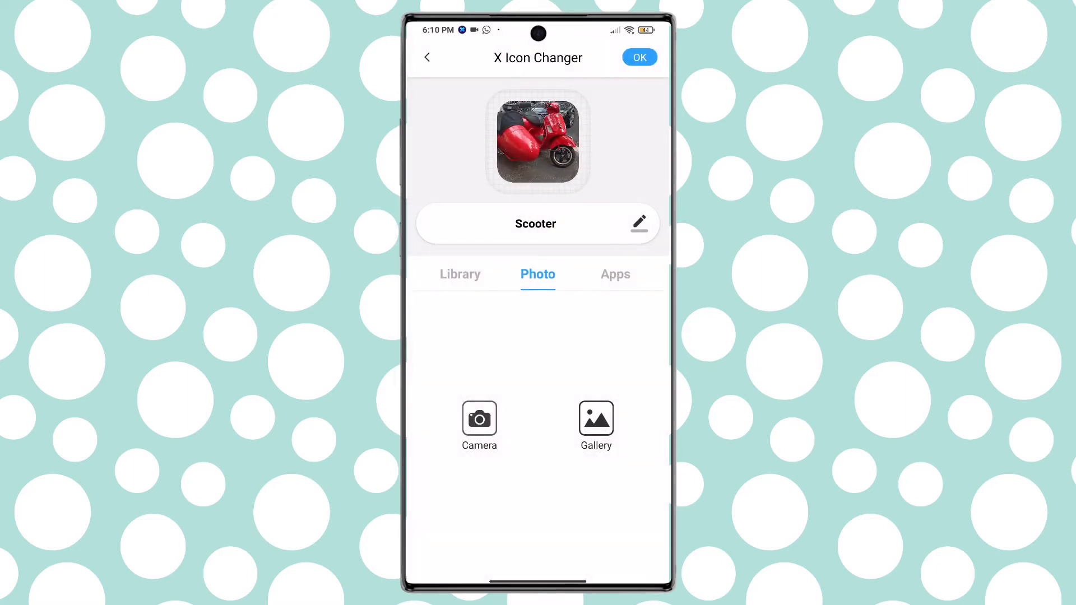
Create the Scooter shortcut, enable Home screen shortcuts permission, and view the home screen.
left_click(638, 57)
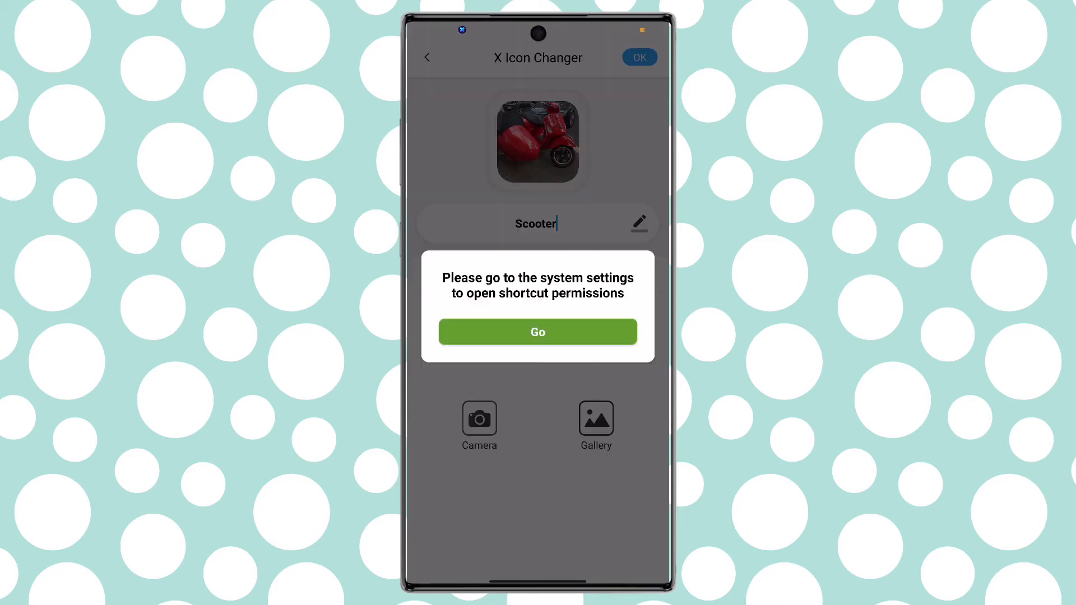
left_click(537, 332)
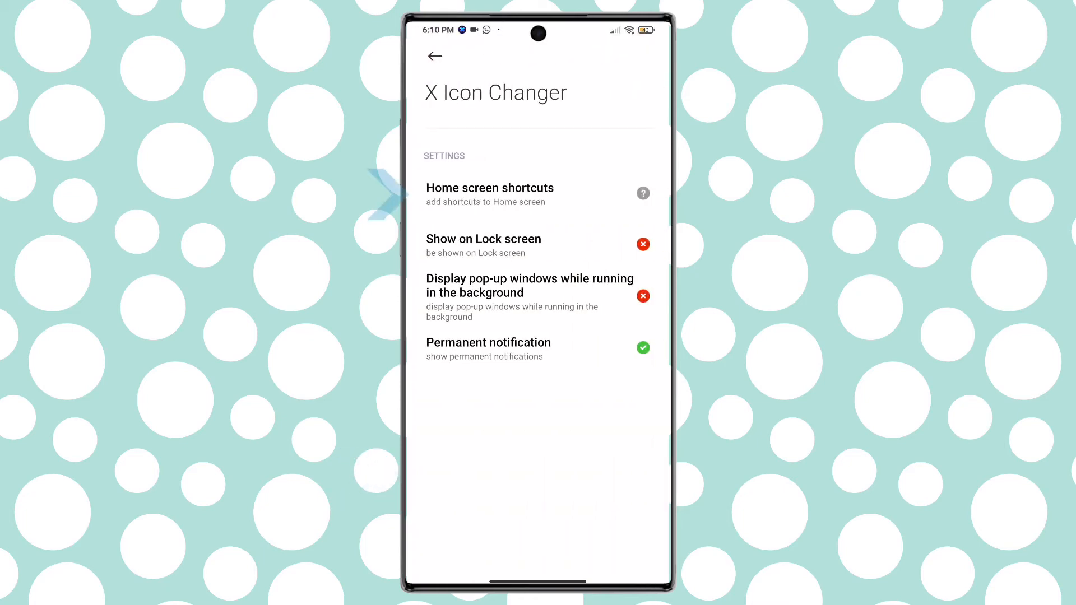
left_click(490, 189)
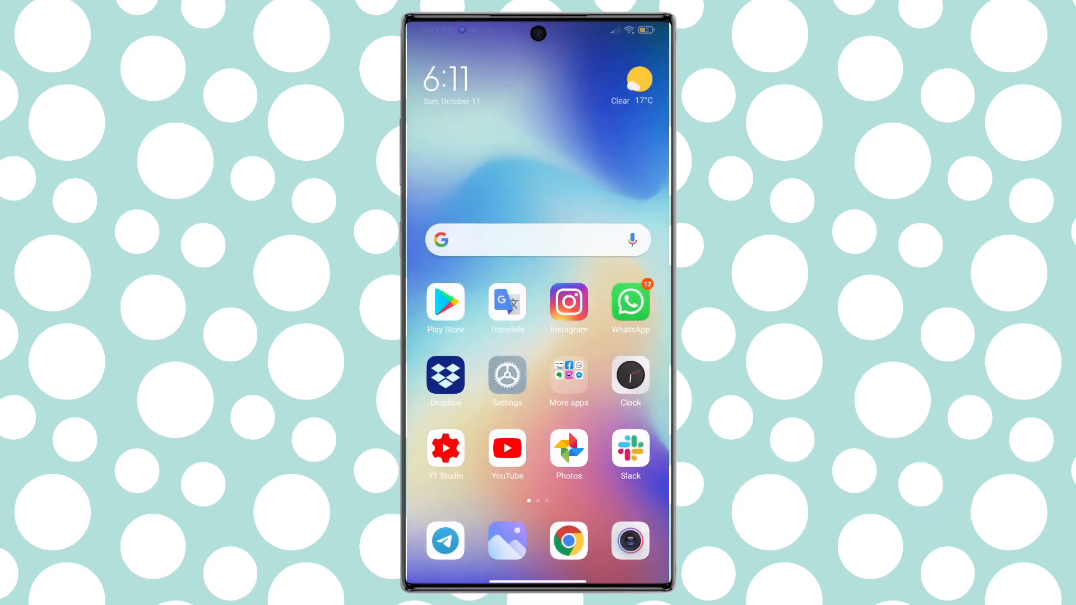
scroll("left", 3)
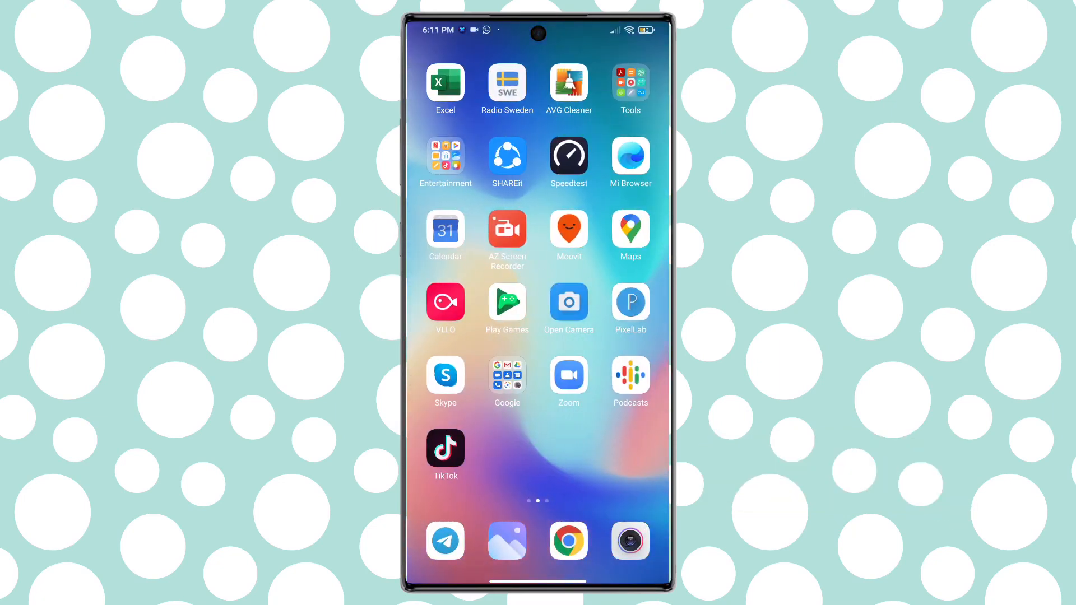